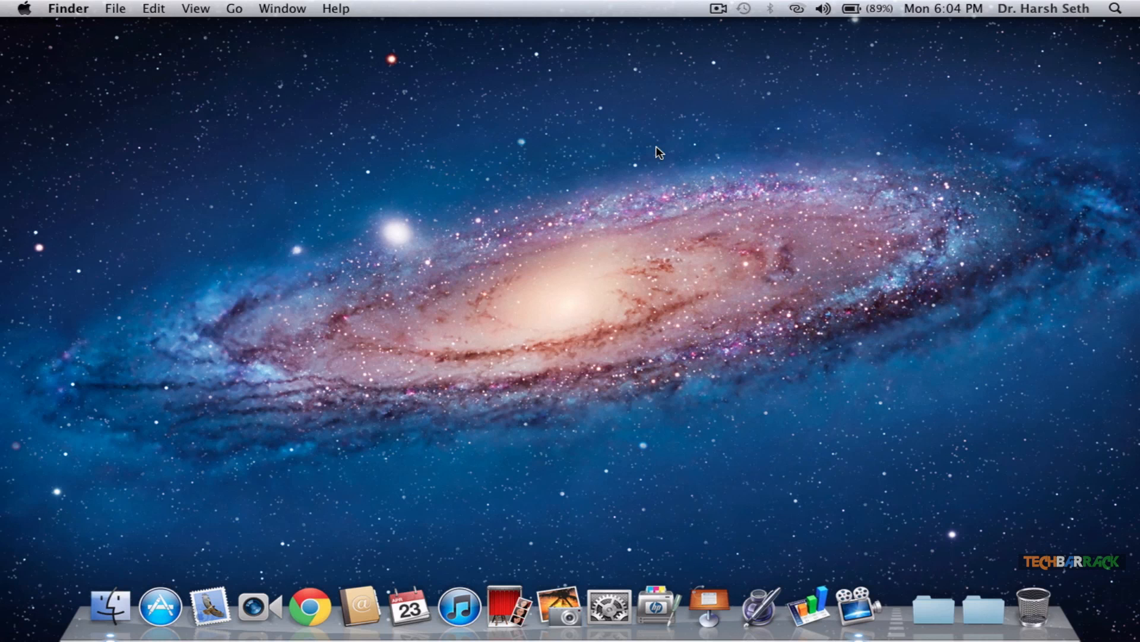
pyautogui.moveTo(732, 128)
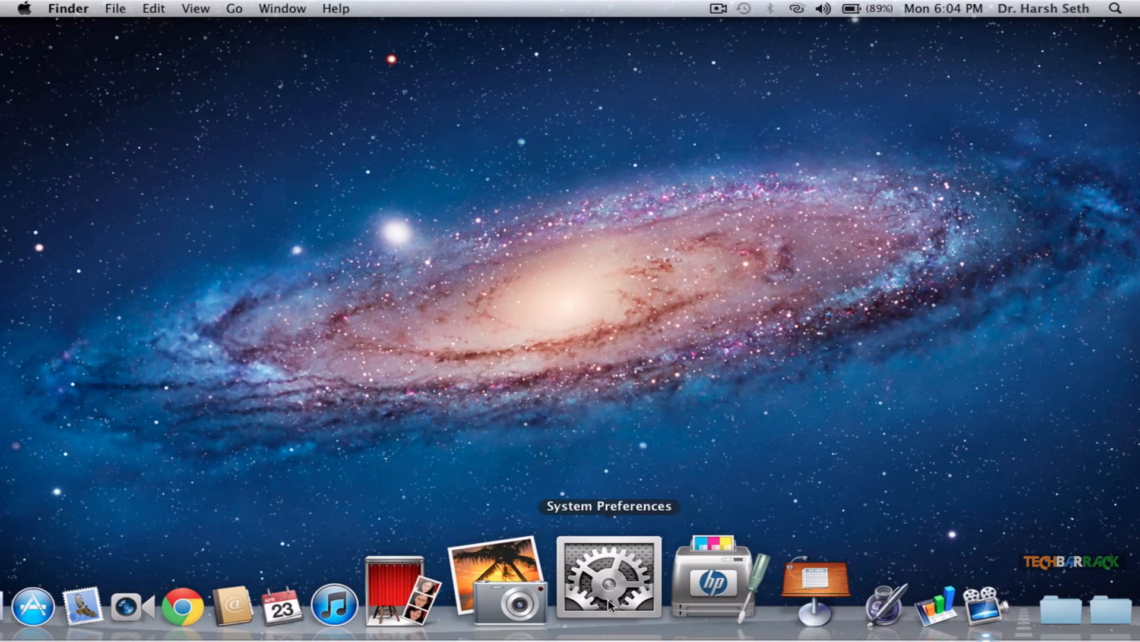
# Open the Speech pane's Text to Speech settings from the Dock's System Preferences.
pyautogui.click(609, 578)
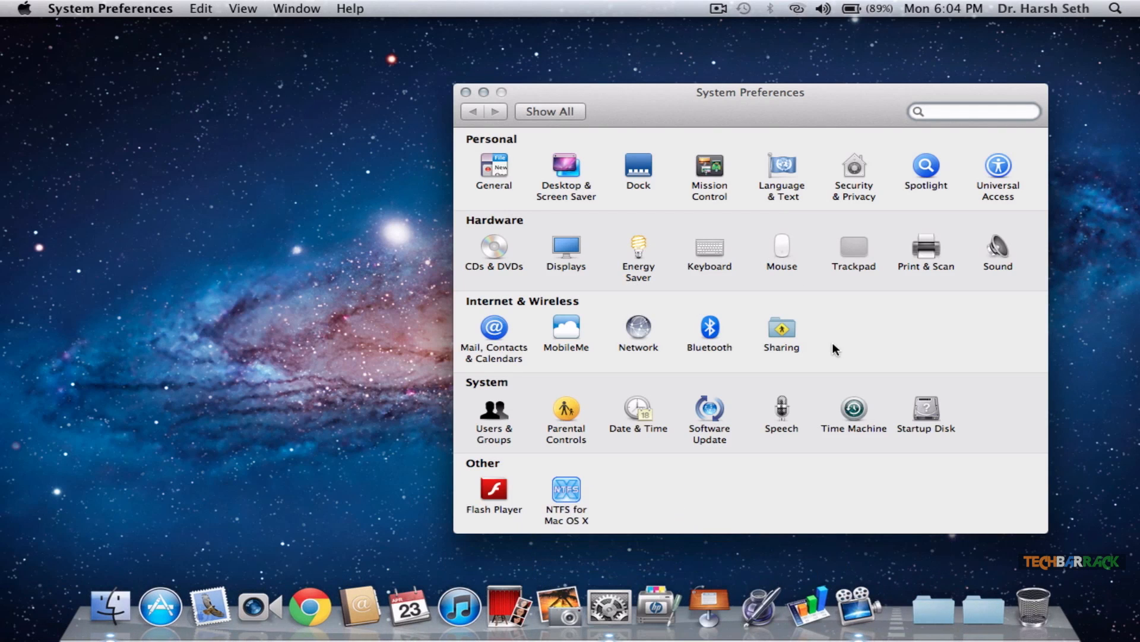
pyautogui.moveTo(779, 411)
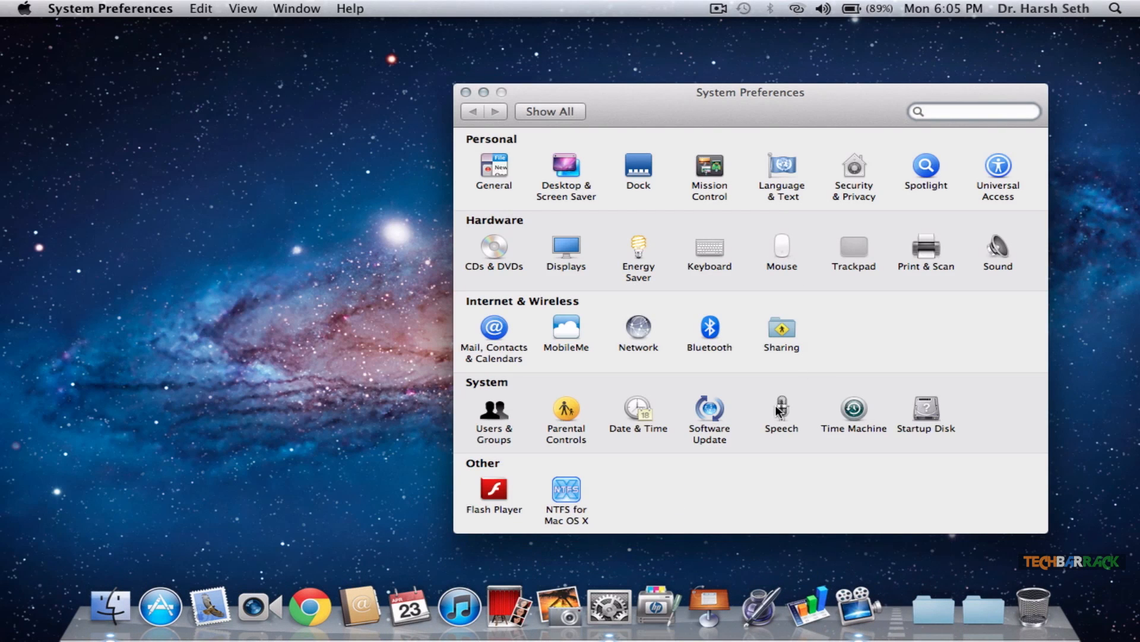
pyautogui.click(781, 409)
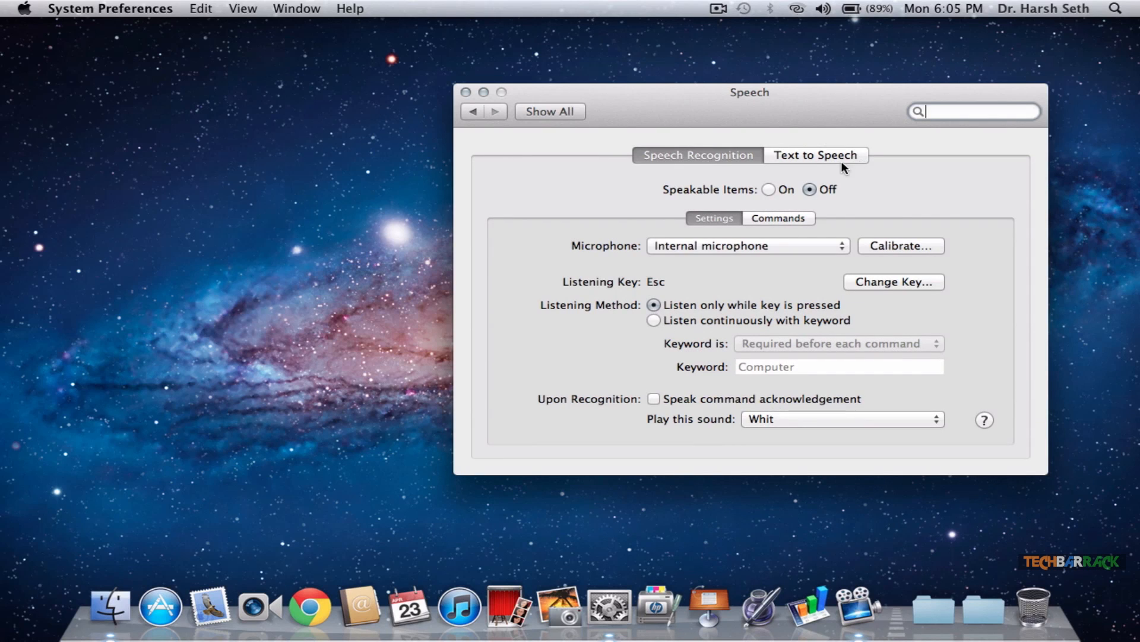
pyautogui.click(814, 155)
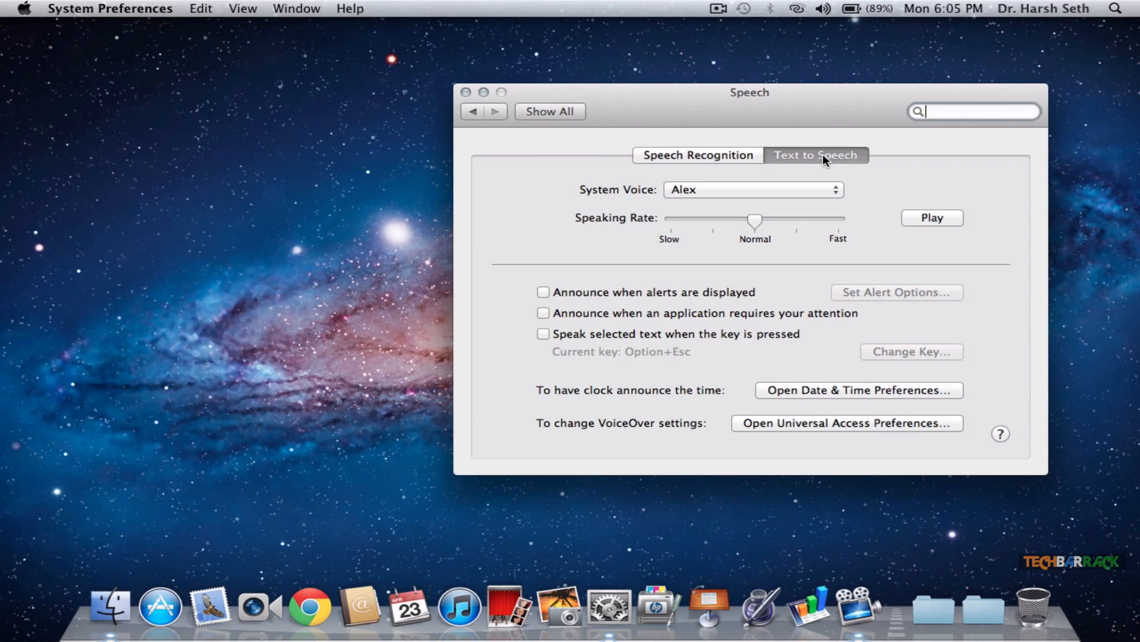
pyautogui.moveTo(663, 185)
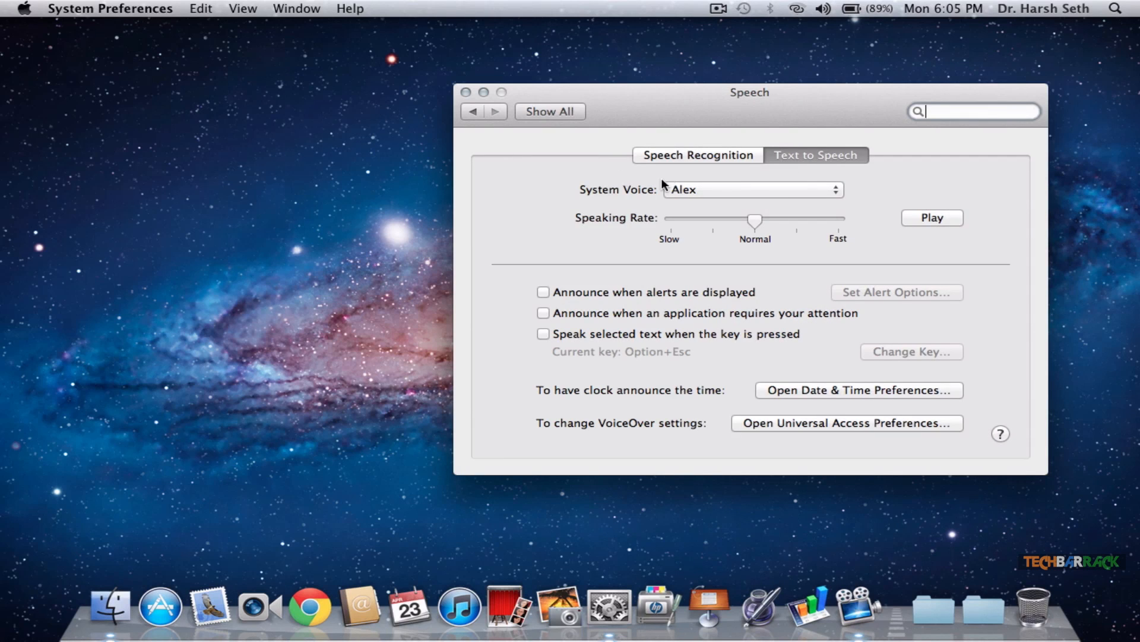
pyautogui.moveTo(732, 203)
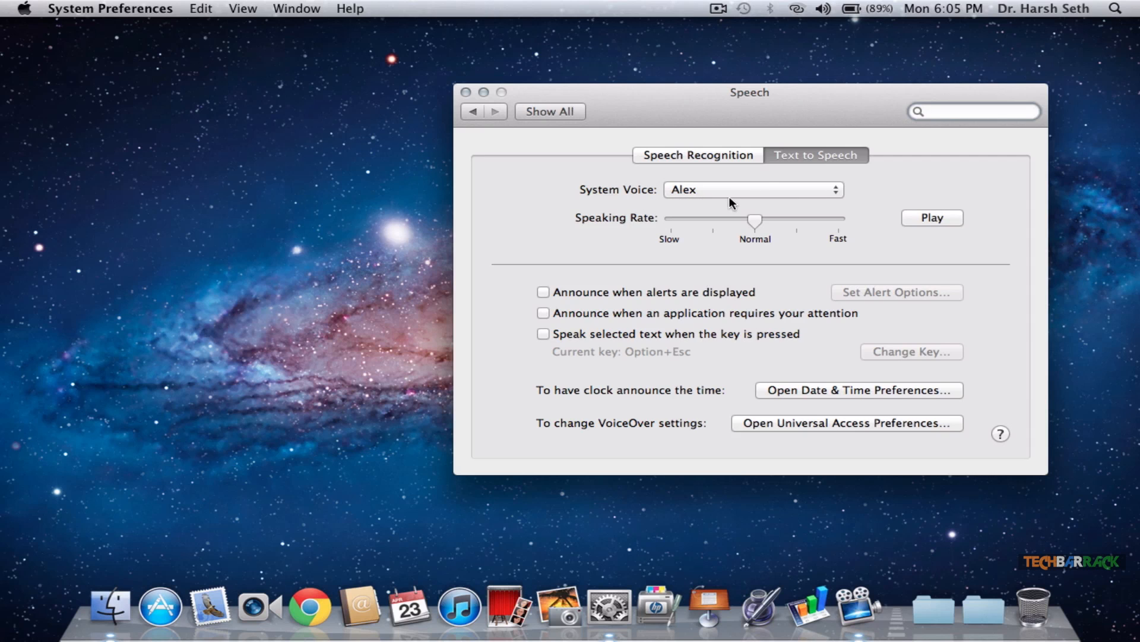
# Search the System Voice customize list for 'samantha', tick Samantha and confirm.
pyautogui.click(753, 189)
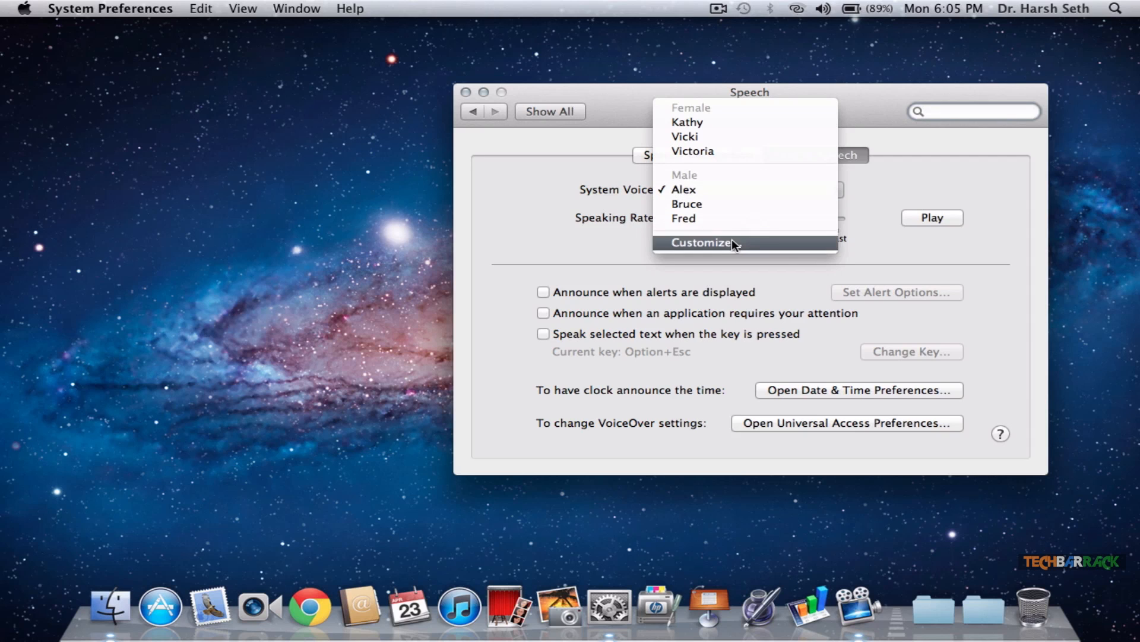
pyautogui.click(703, 243)
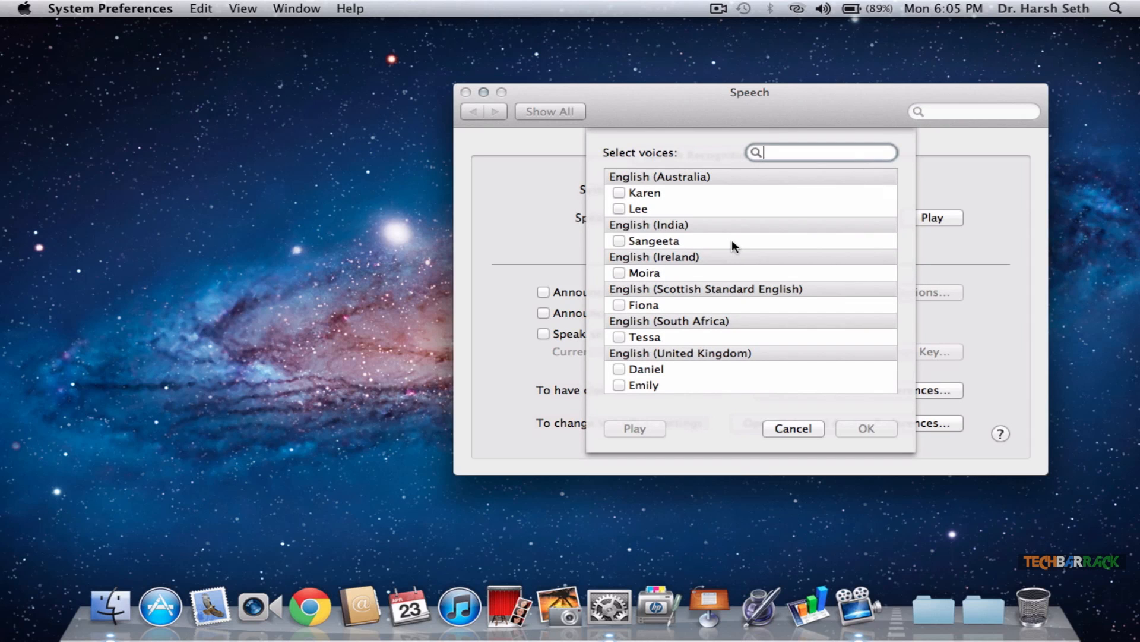
pyautogui.write('samantha')
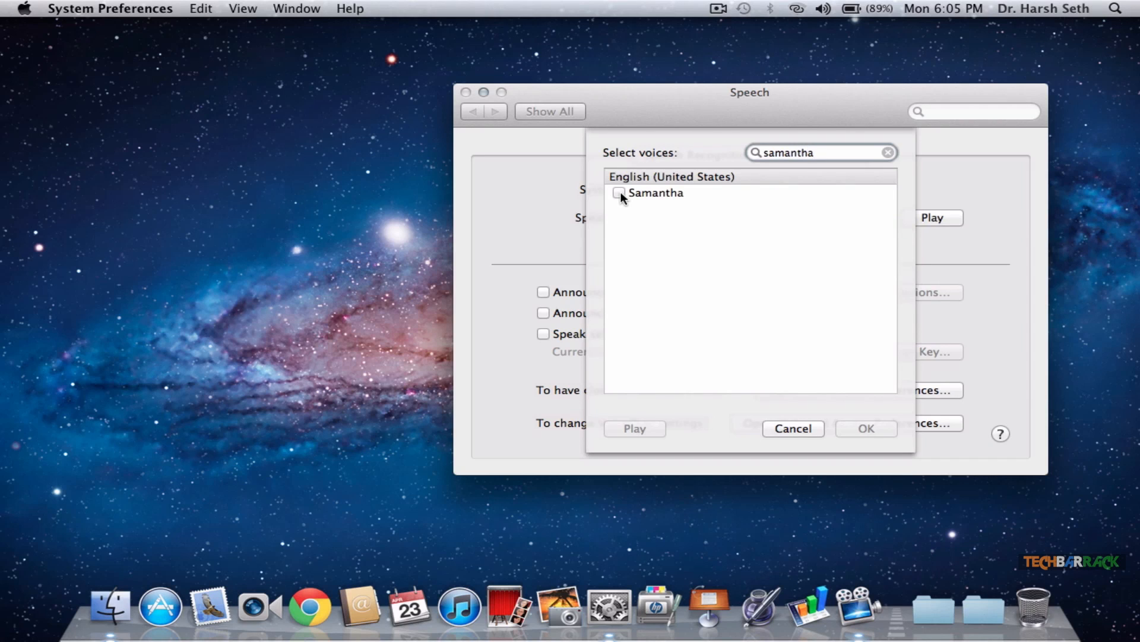
pyautogui.click(618, 192)
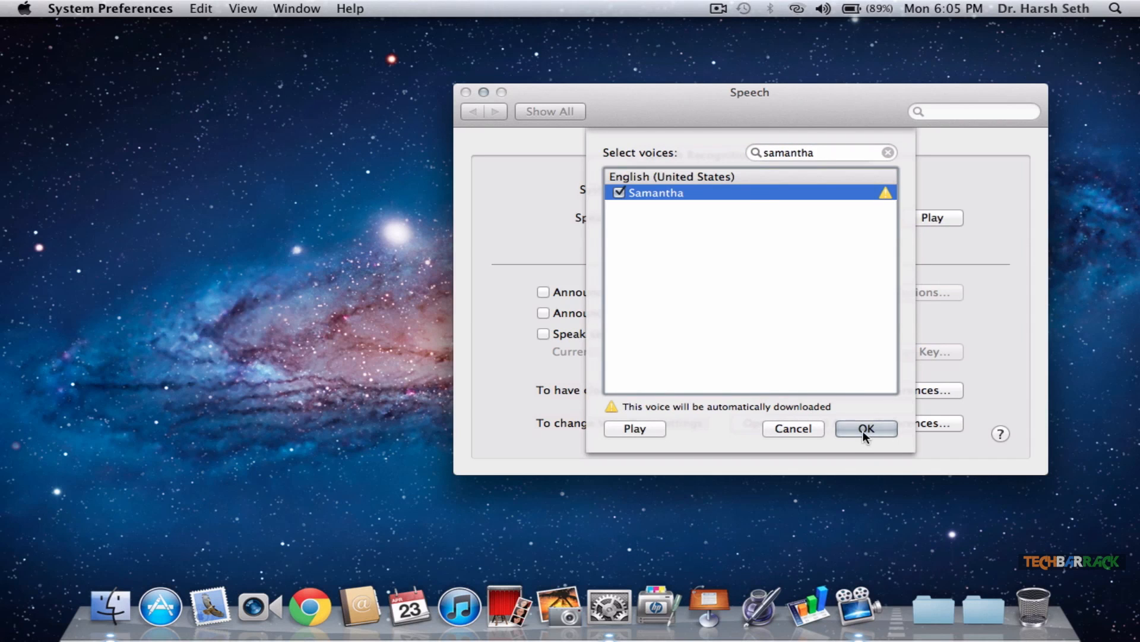
pyautogui.click(865, 429)
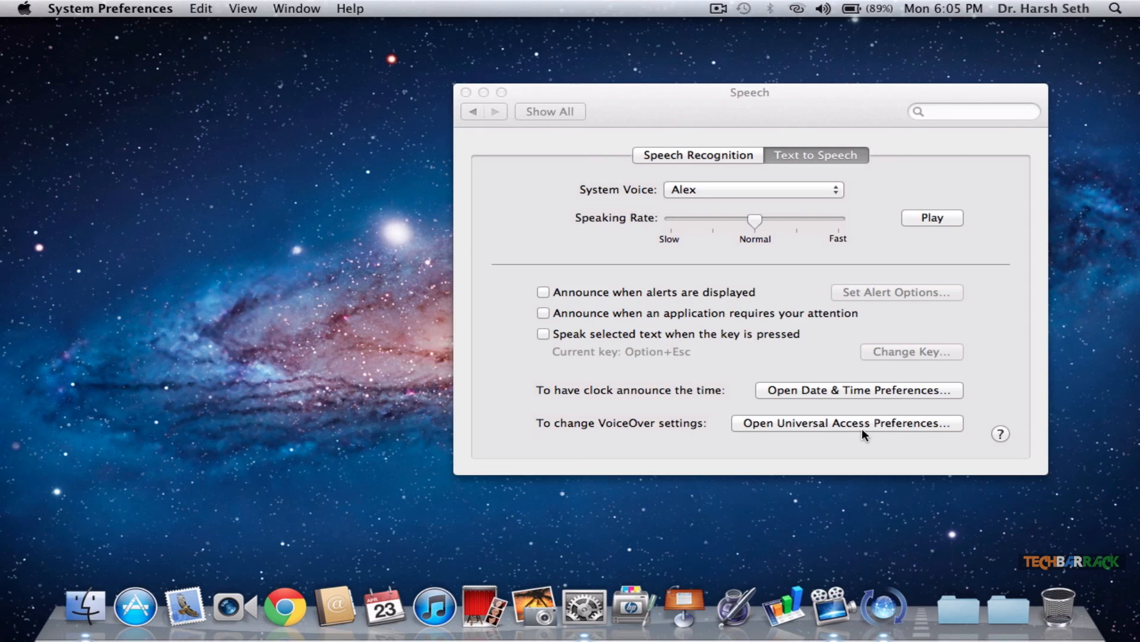
# Approve the 469 MB Samantha download and agree to its license.
pyautogui.click(752, 189)
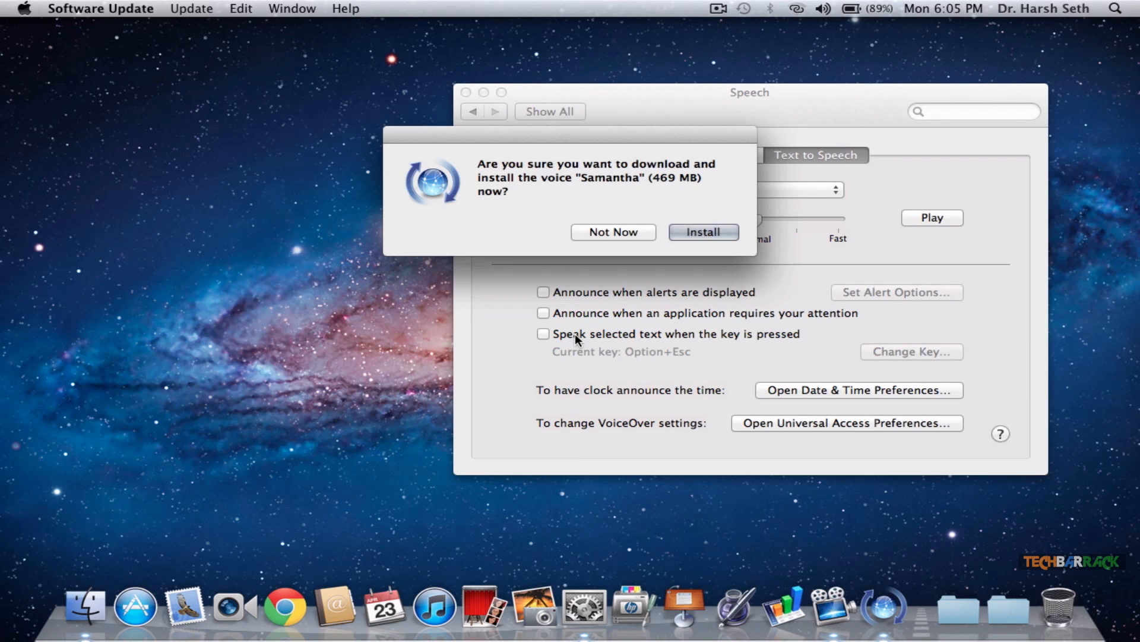
pyautogui.moveTo(571, 185)
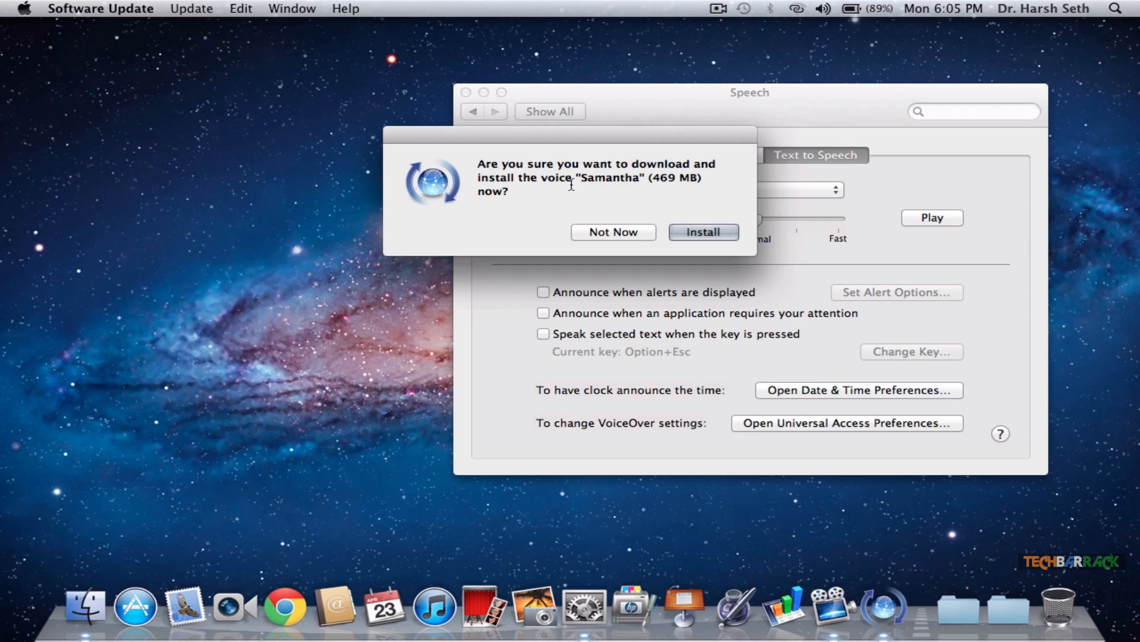
pyautogui.moveTo(701, 233)
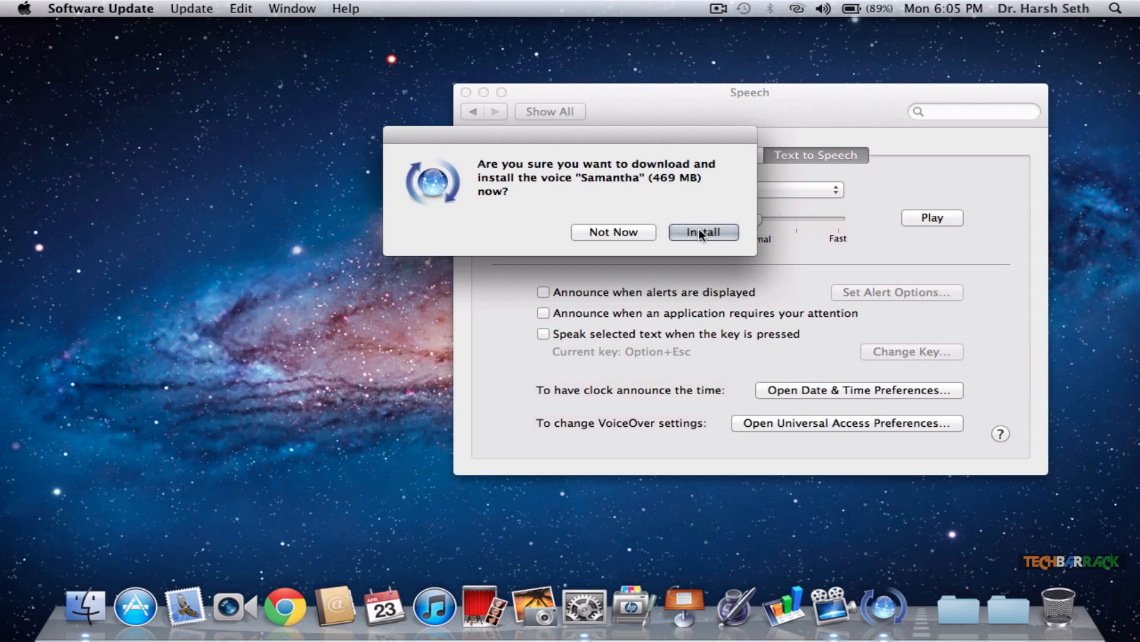
pyautogui.click(701, 231)
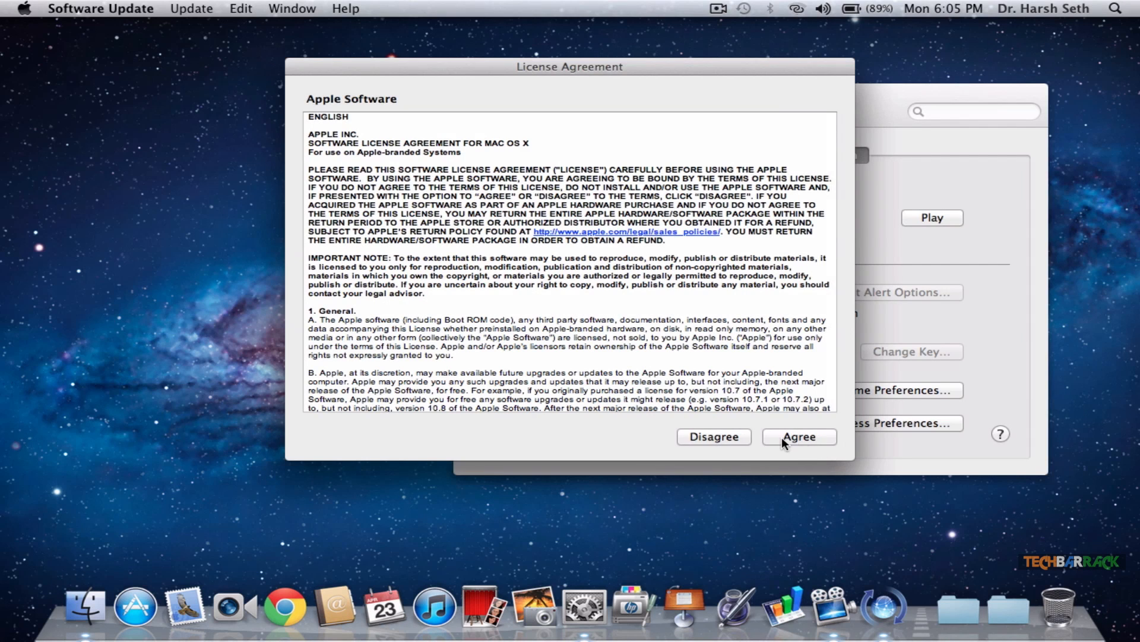
pyautogui.click(798, 437)
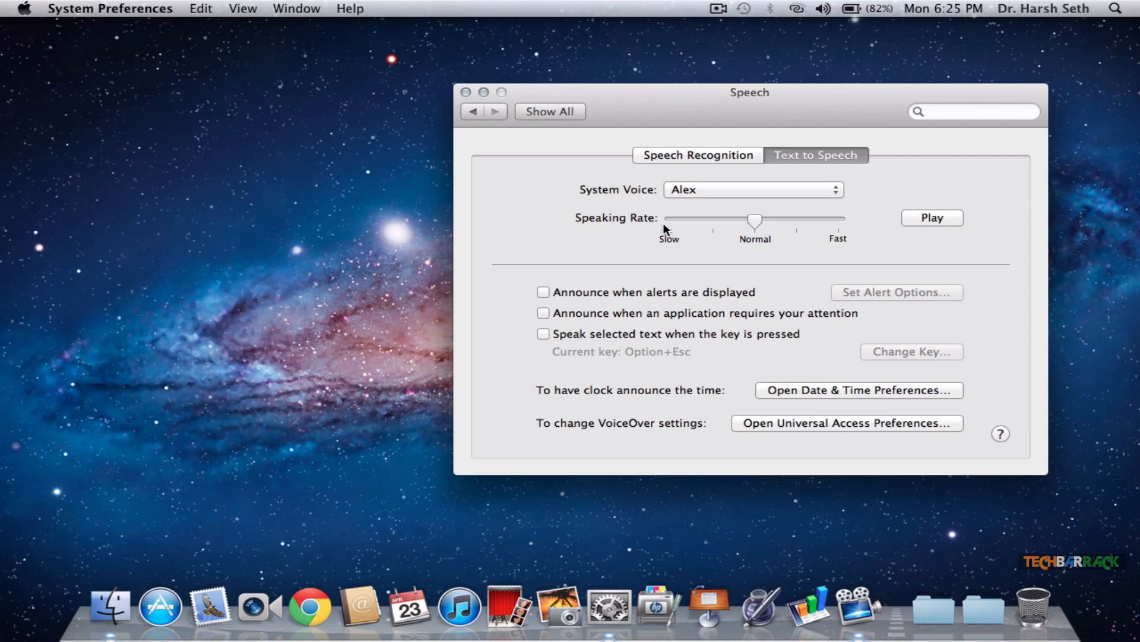
# Set Samantha as the system voice from the System Voice pop-up.
pyautogui.click(752, 189)
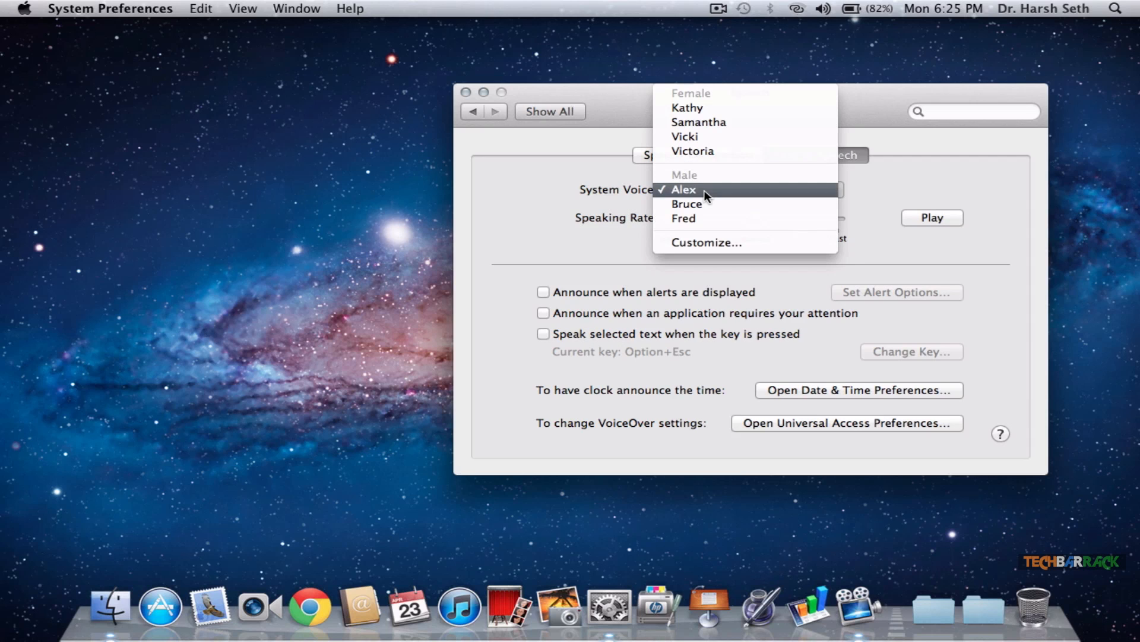
pyautogui.click(684, 189)
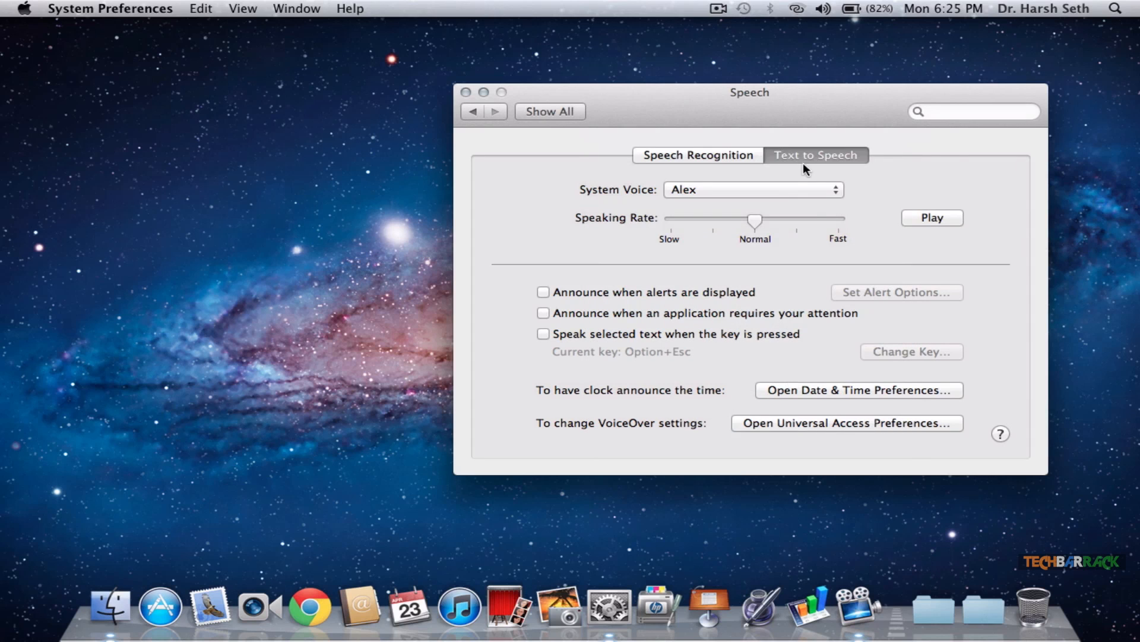
pyautogui.click(753, 189)
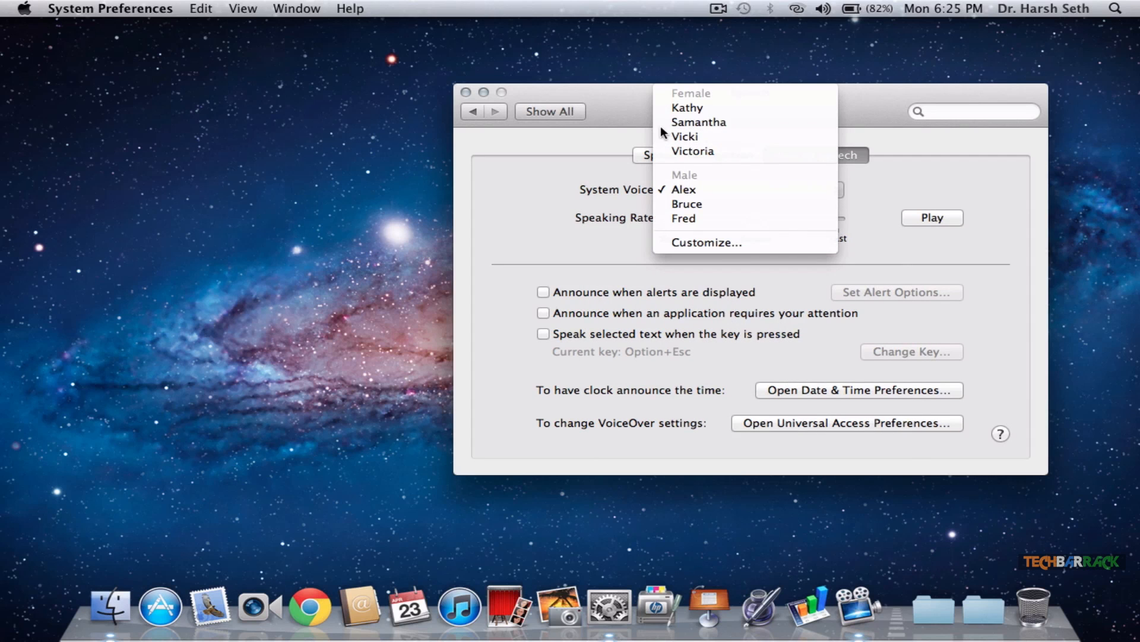
pyautogui.click(697, 121)
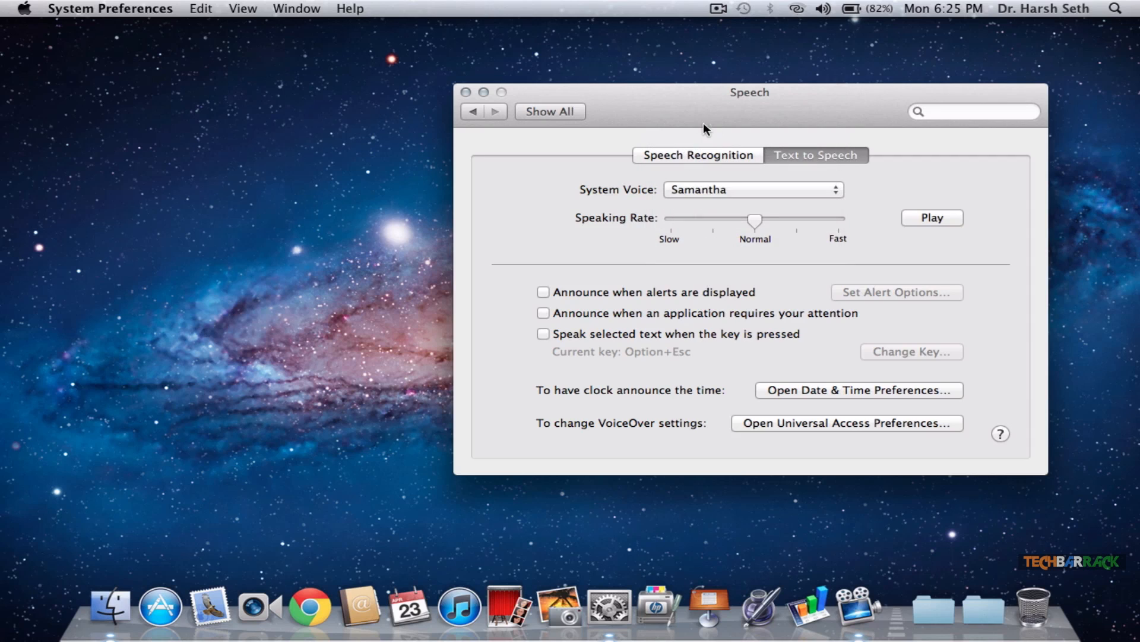
# Play and stop a Samantha sample, then close System Preferences.
pyautogui.click(932, 217)
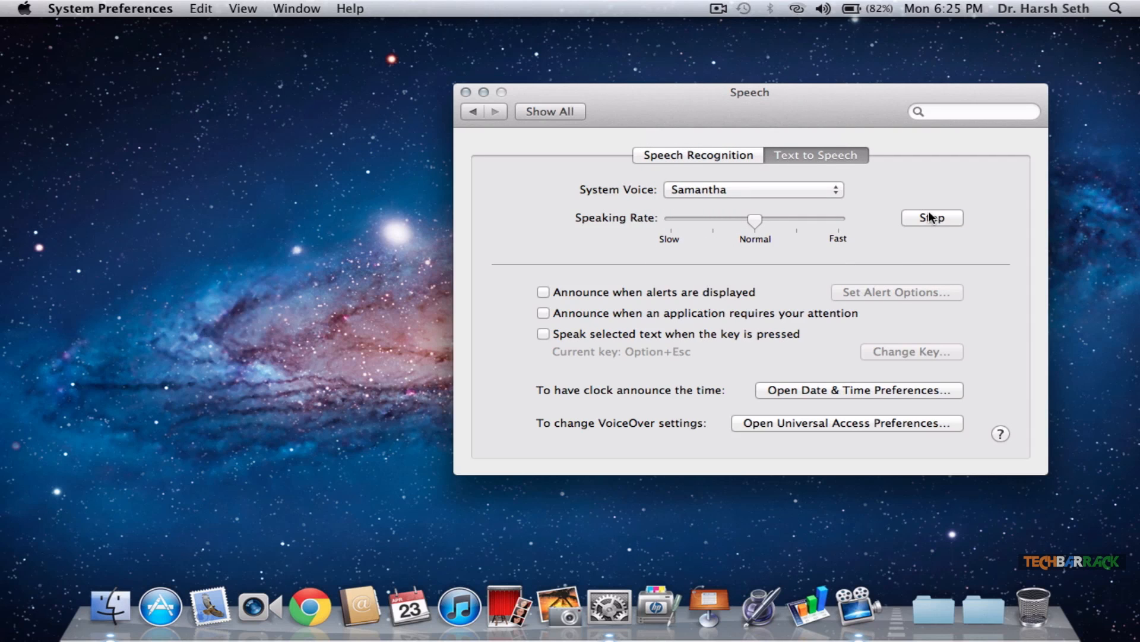
pyautogui.click(932, 217)
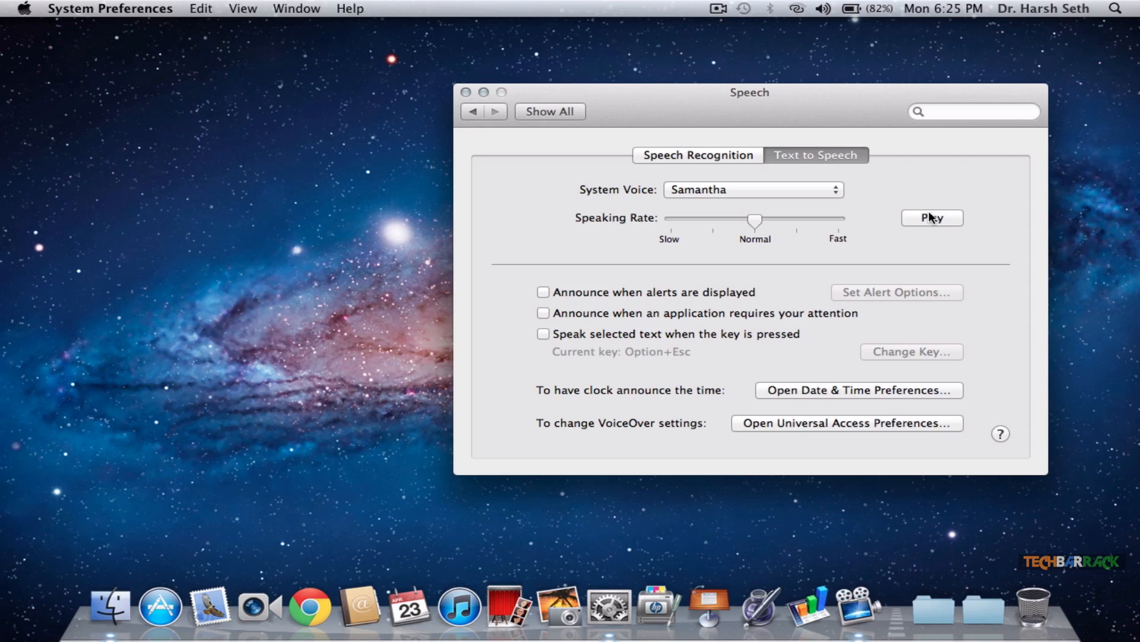
pyautogui.moveTo(554, 186)
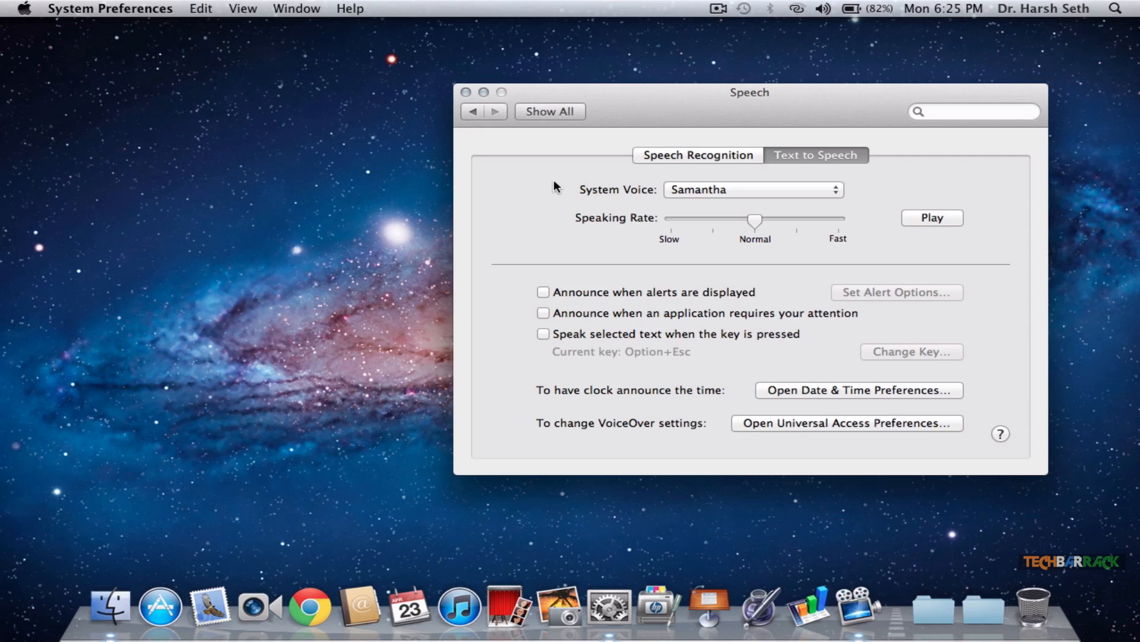
pyautogui.click(466, 93)
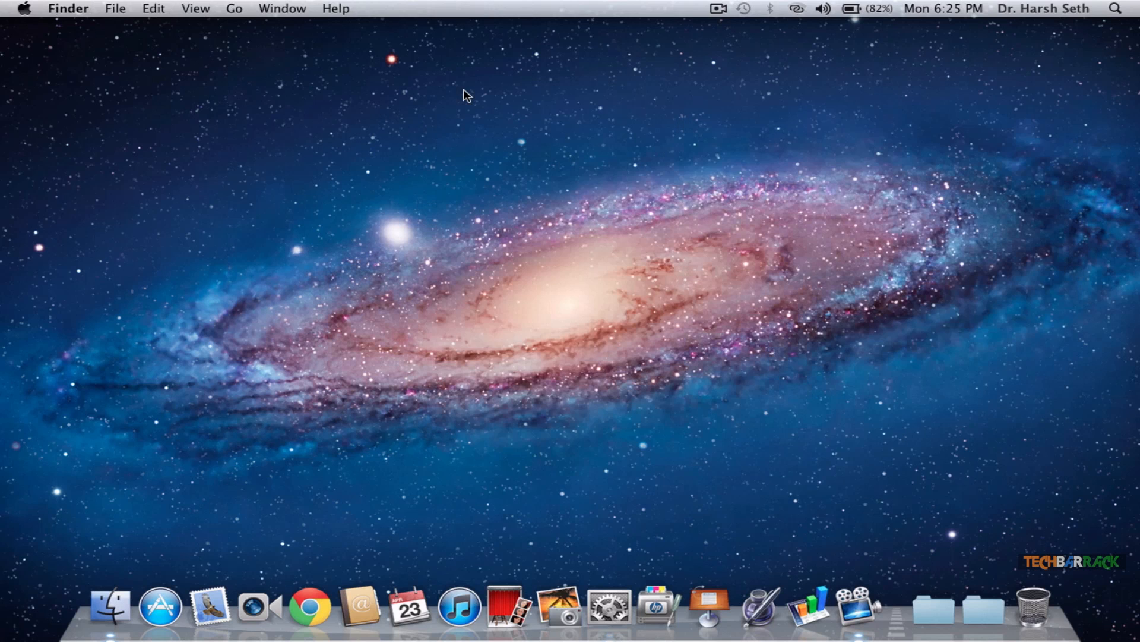